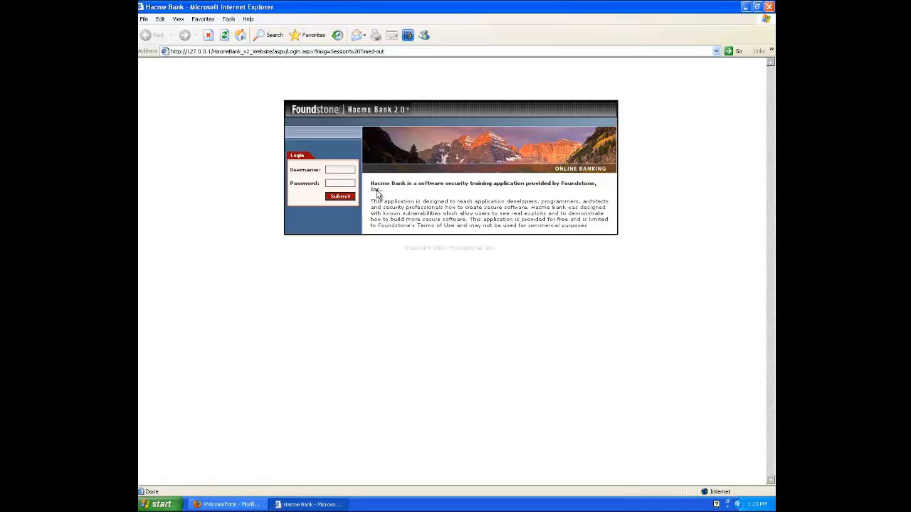
Step: Log into Hacme Bank as customer John Mathew with his username and password
click(339, 169)
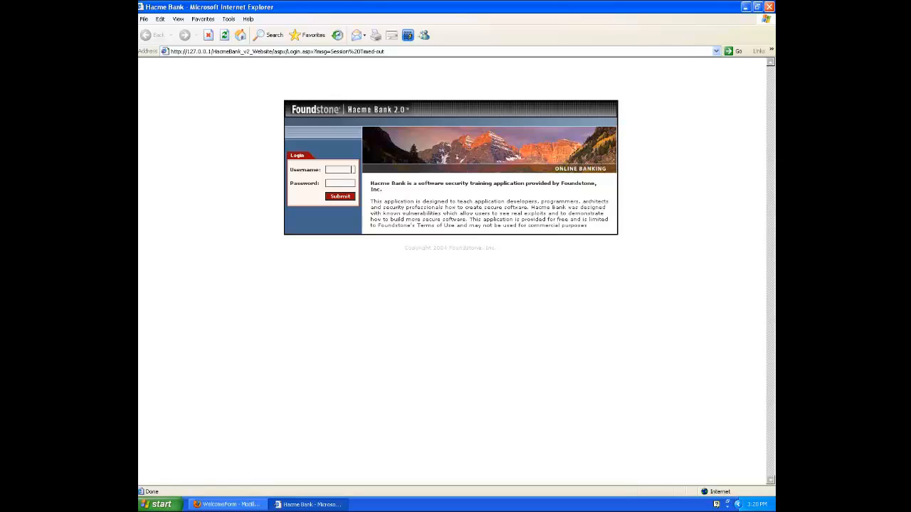
click(339, 169)
text(jm)
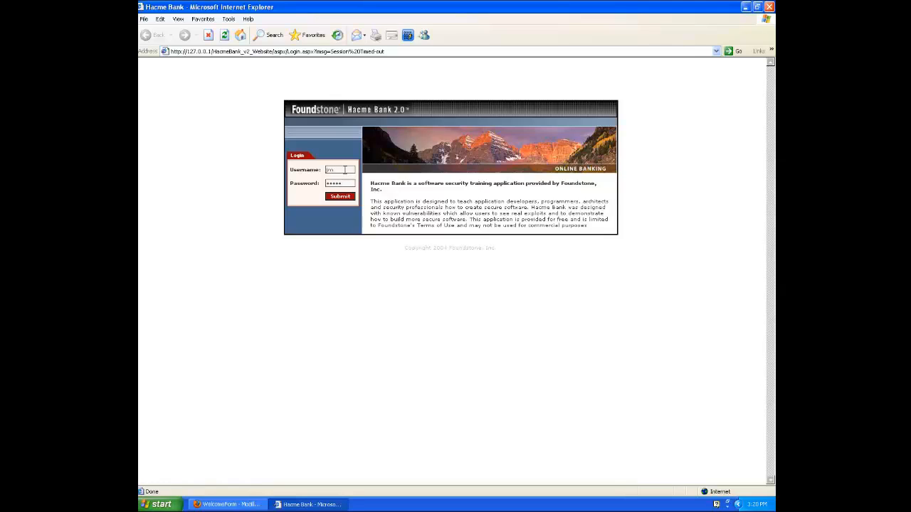
click(340, 196)
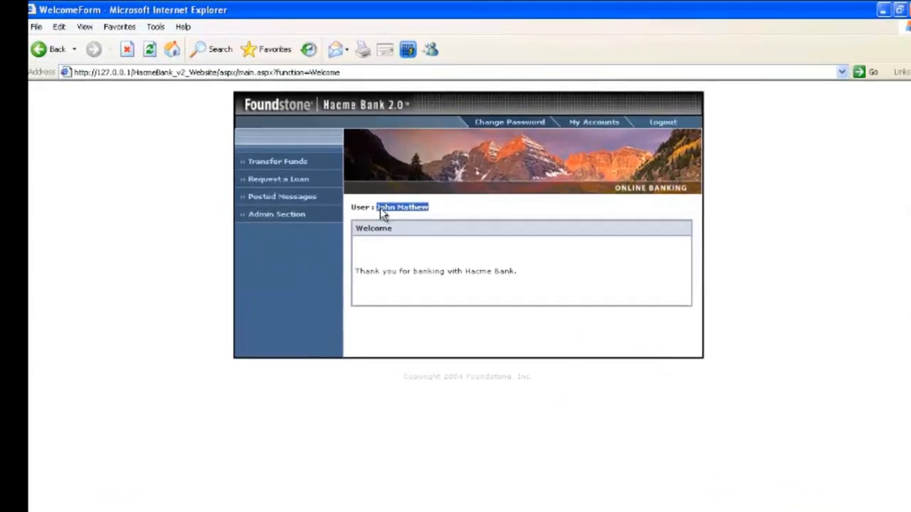
Step: Open the Admin Section and enter a response to the challenge number
click(276, 214)
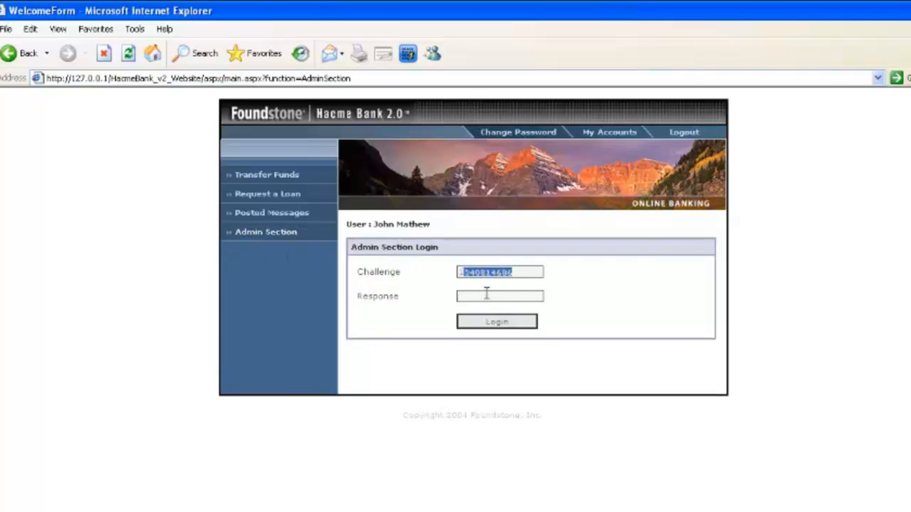
click(495, 322)
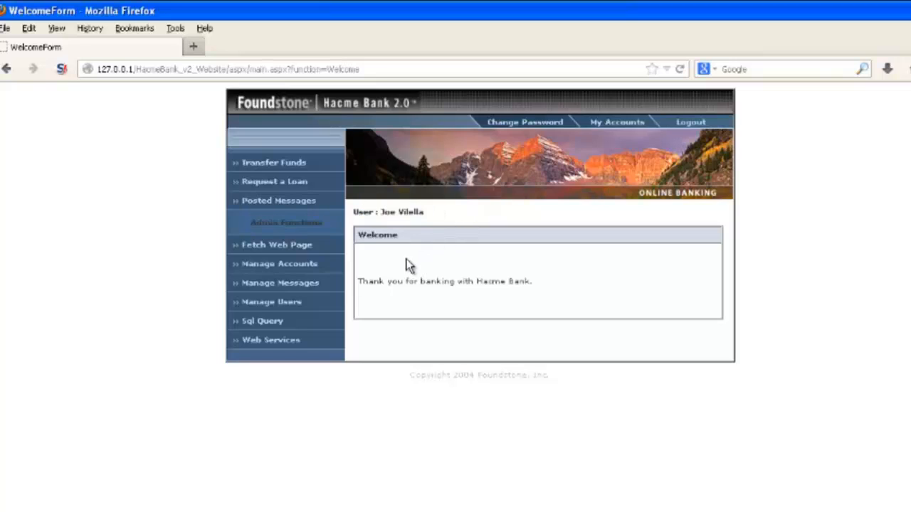
mouse_move(262, 321)
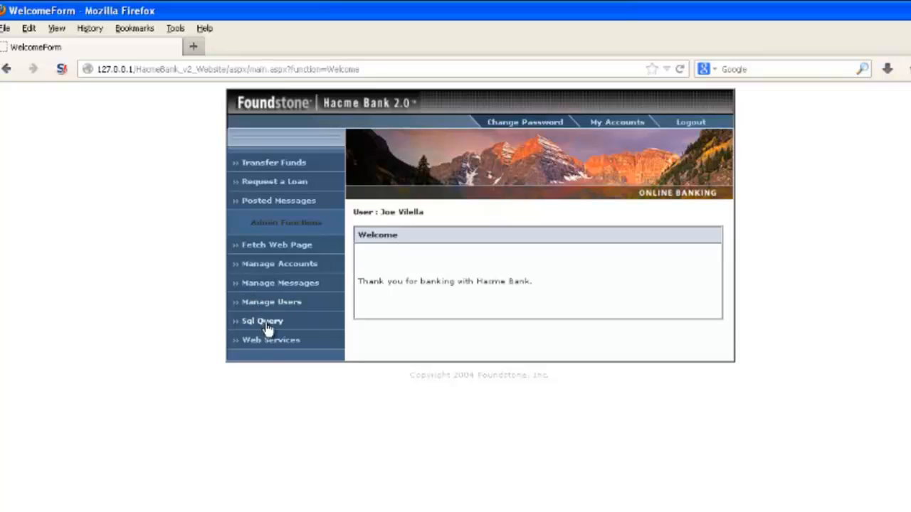
Step: Open the Sql Query admin page and bring up the link's context menu
click(262, 321)
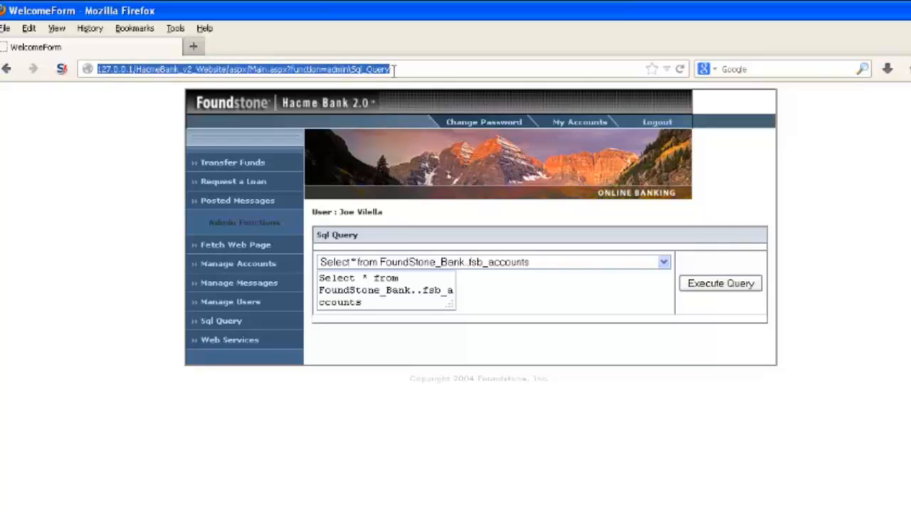
mouse_move(222, 321)
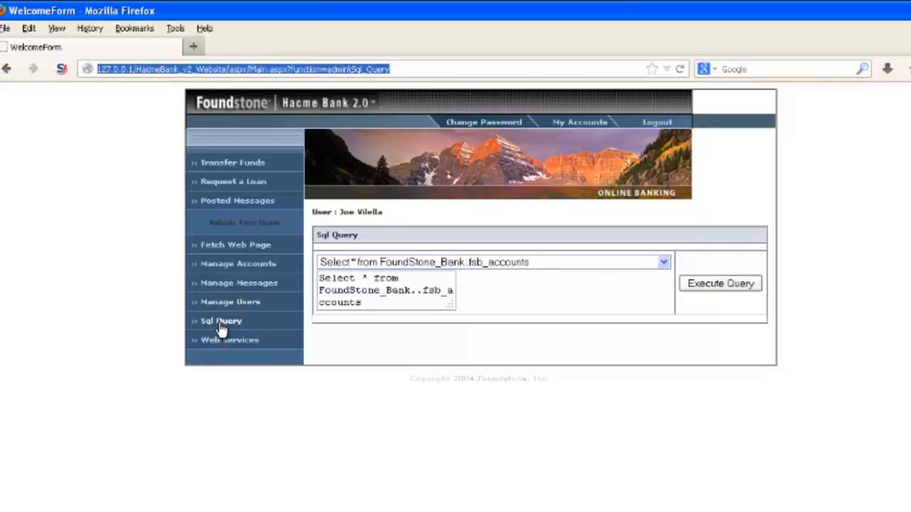
right_click(221, 321)
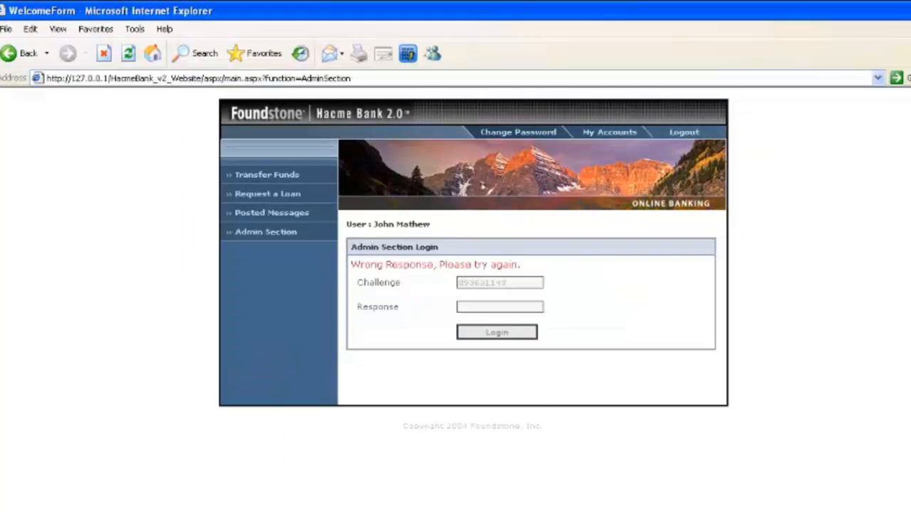
mouse_move(397, 85)
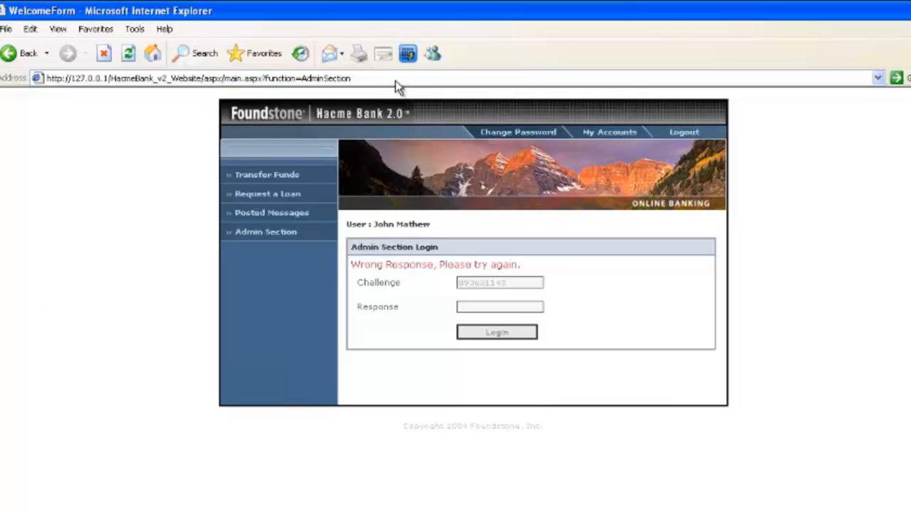
Step: Enter the Main.aspx?function=admin\Sql_Query address to reach the SQL query page directly
click(197, 78)
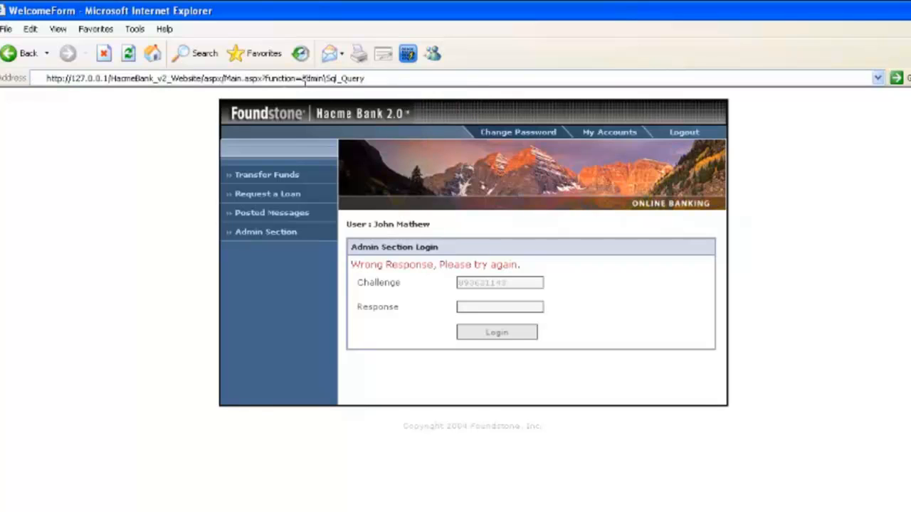
mouse_move(898, 78)
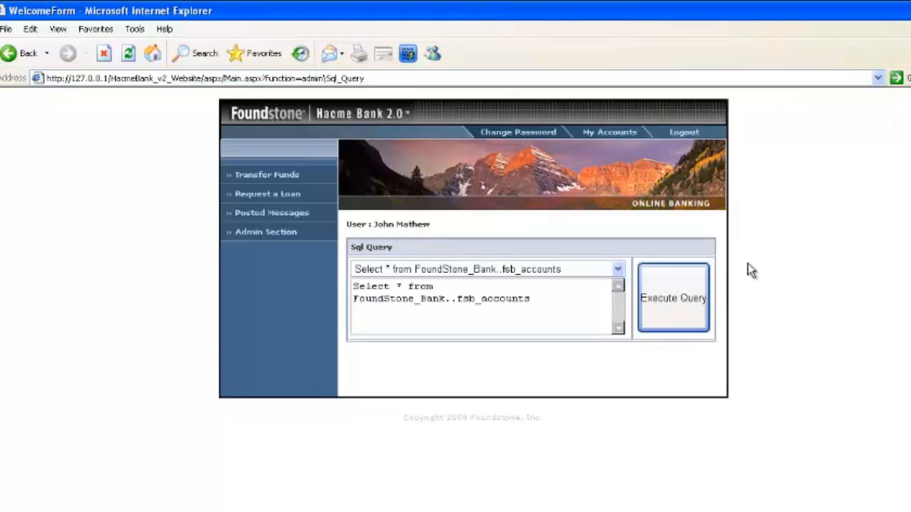
mouse_move(411, 249)
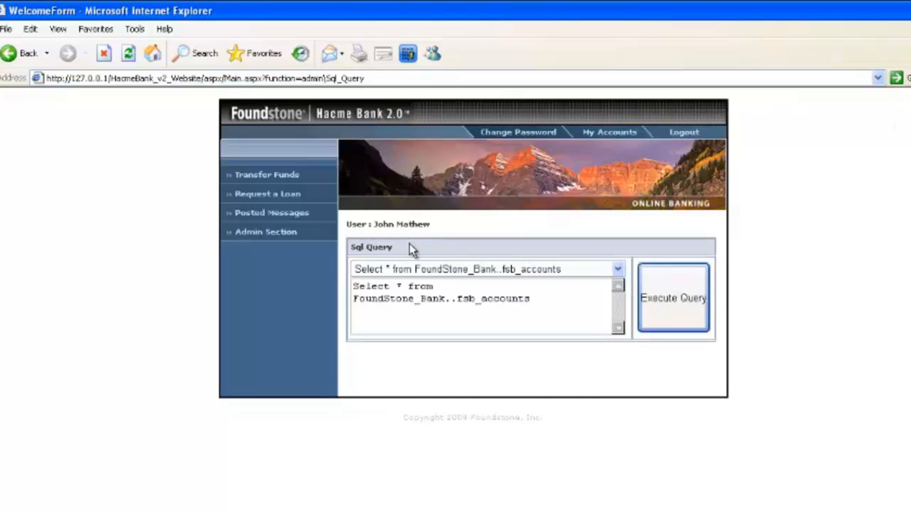
double_click(401, 225)
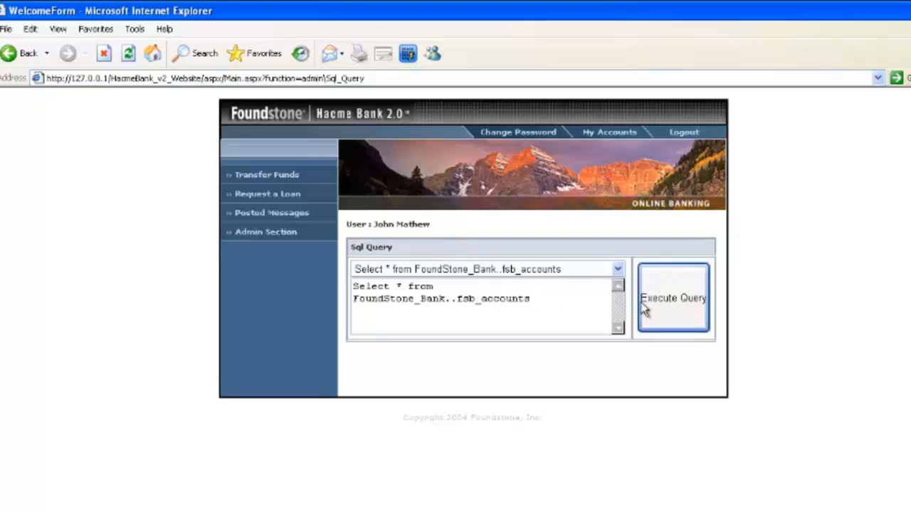
Step: Run the fsb_accounts query to list all account balances, then log out
click(673, 297)
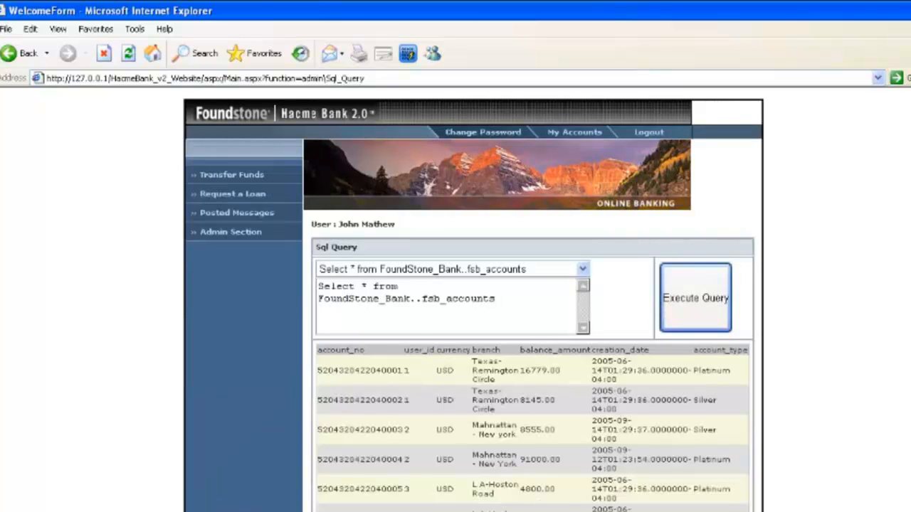
click(756, 11)
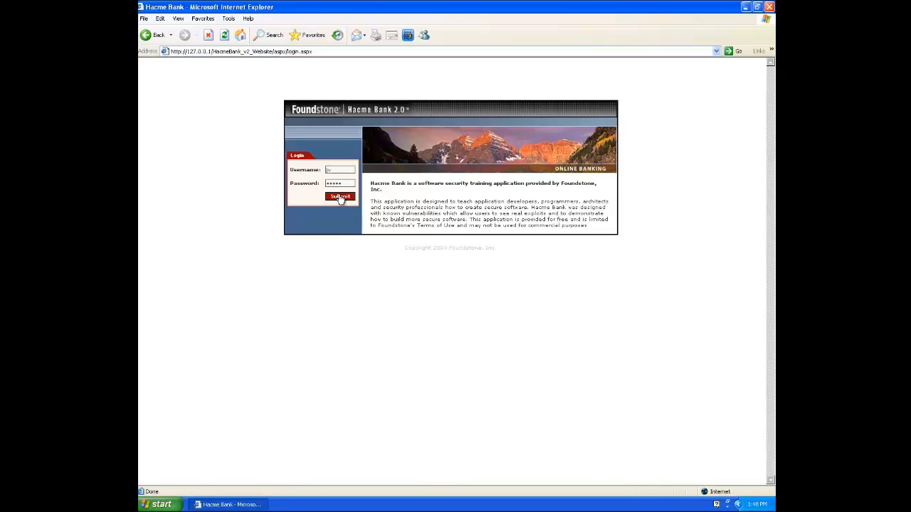
click(340, 196)
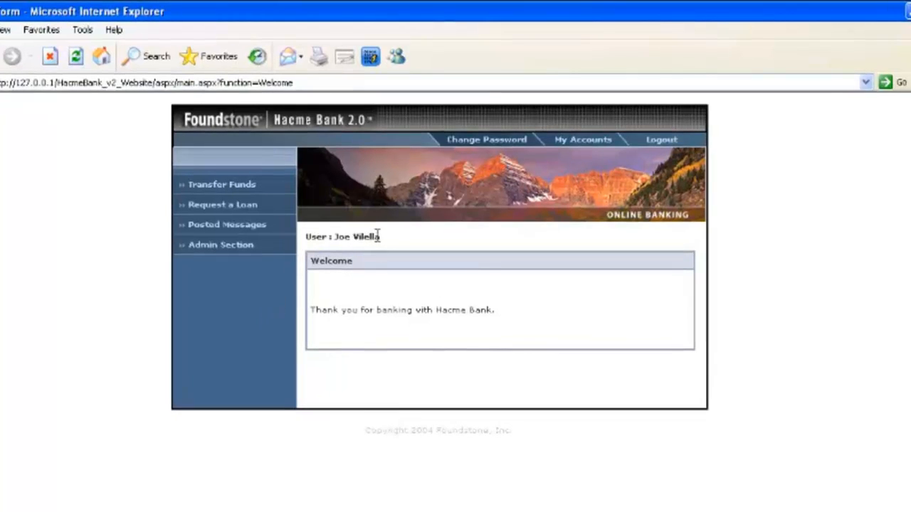
double_click(355, 236)
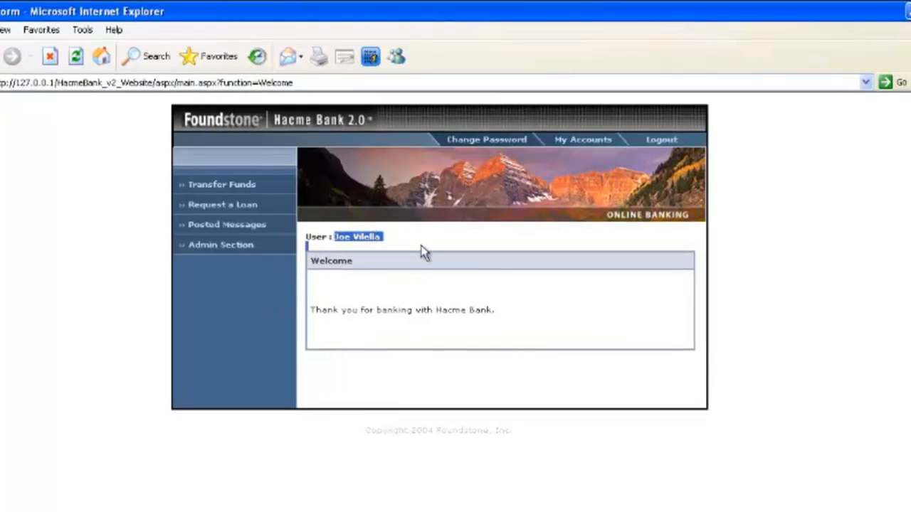
mouse_move(559, 153)
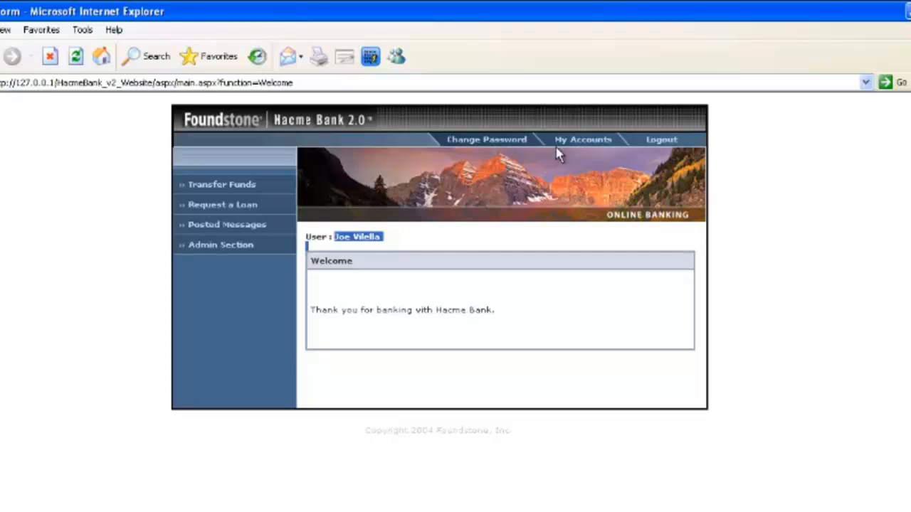
click(582, 140)
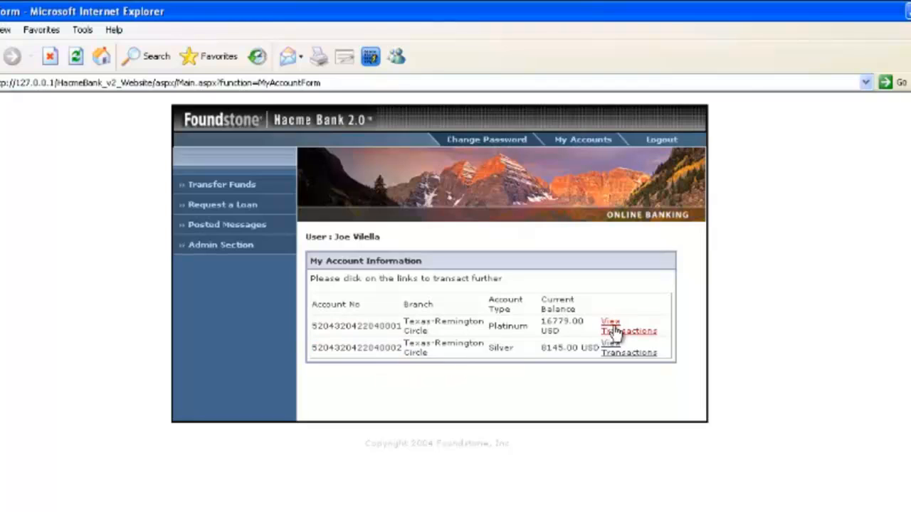
click(628, 330)
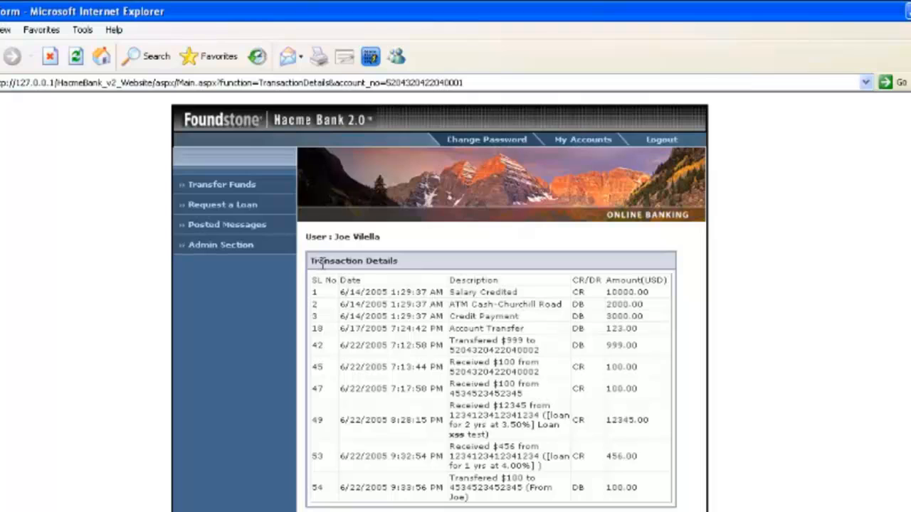
double_click(354, 261)
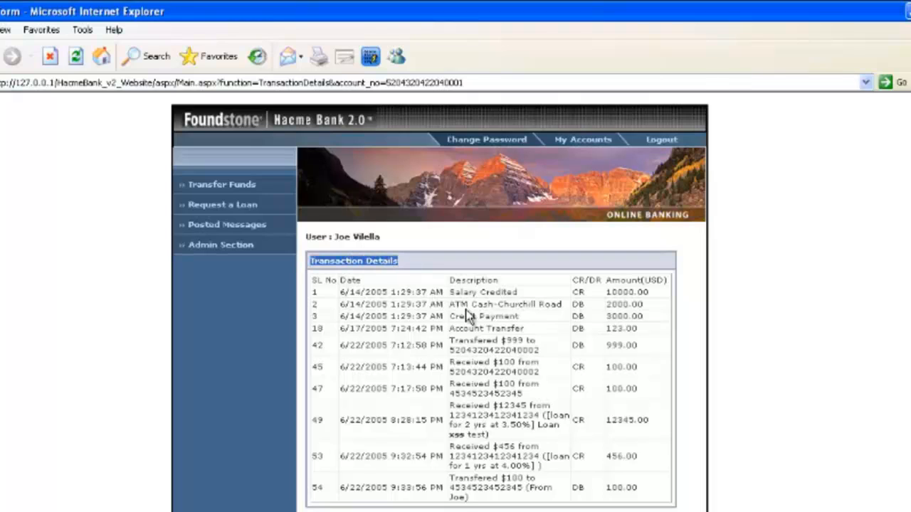
mouse_move(470, 487)
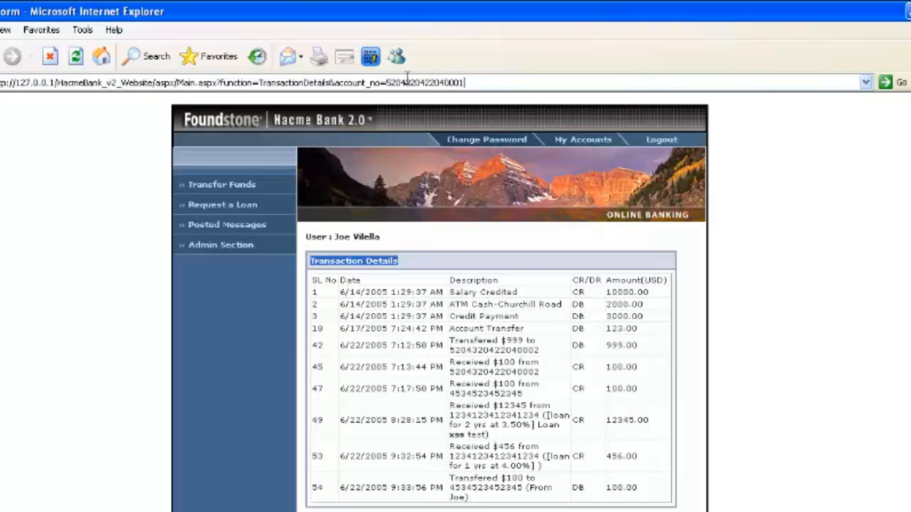
double_click(426, 83)
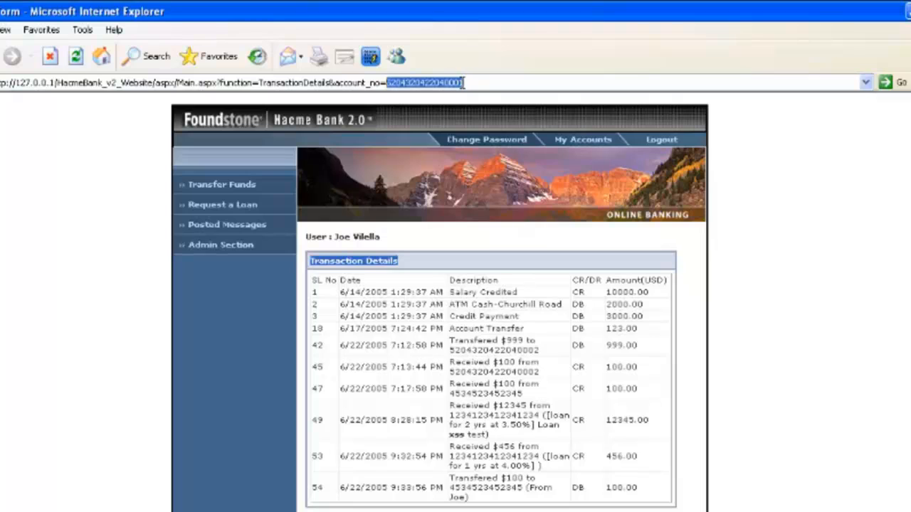
Step: Change account_no in the URL to end in 0004 and highlight its two transactions
click(466, 82)
text(4)
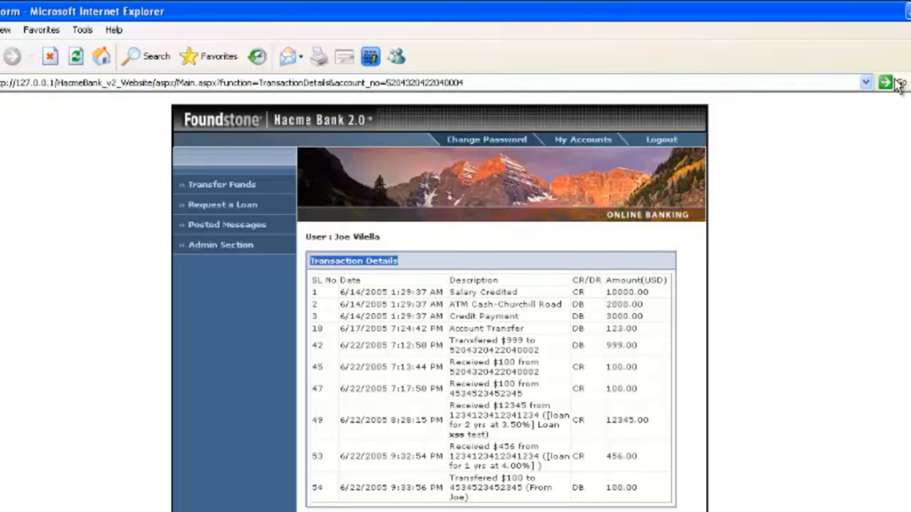
click(899, 82)
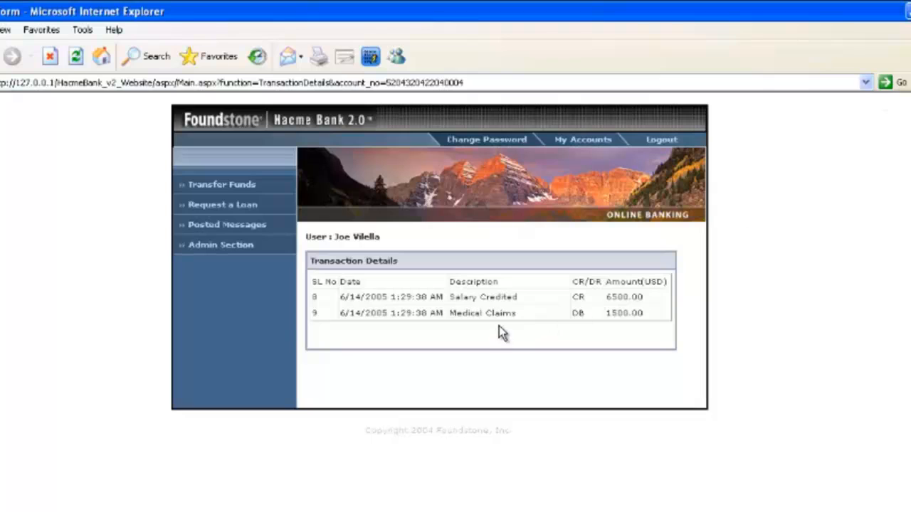
mouse_move(378, 310)
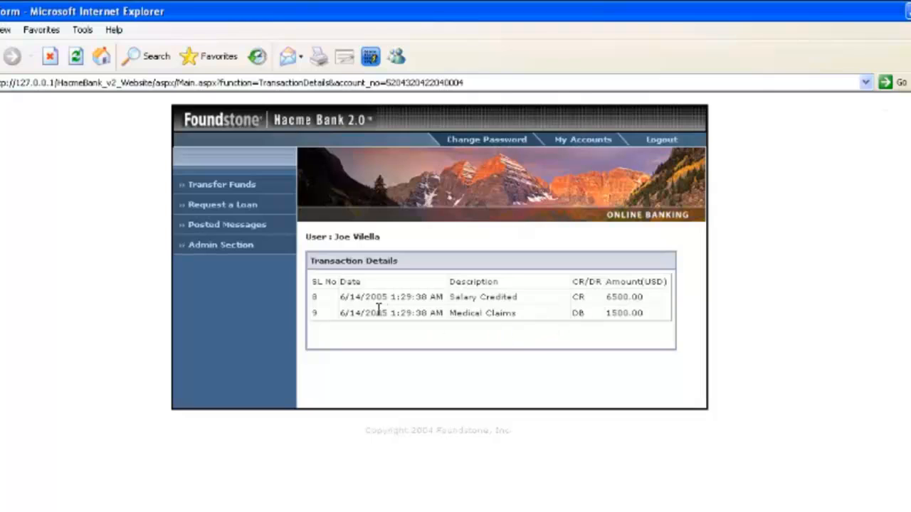
mouse_move(432, 309)
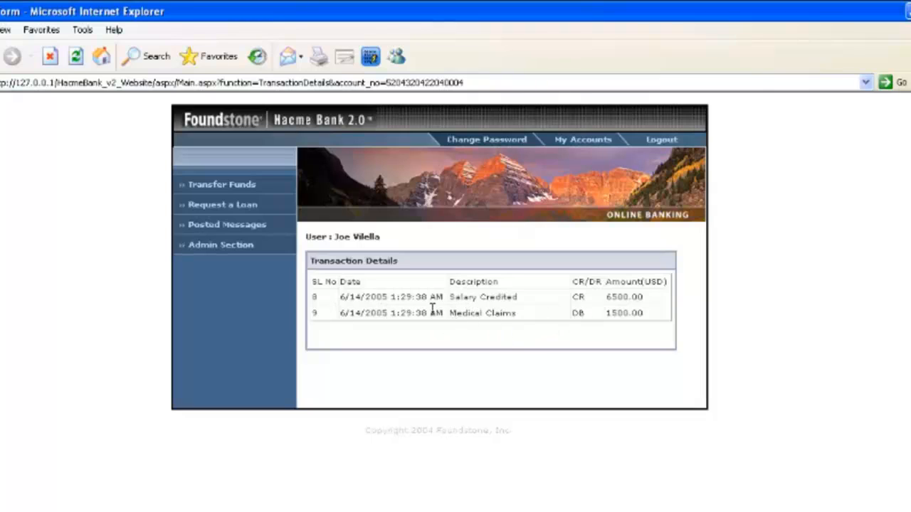
drag(341, 296, 644, 313)
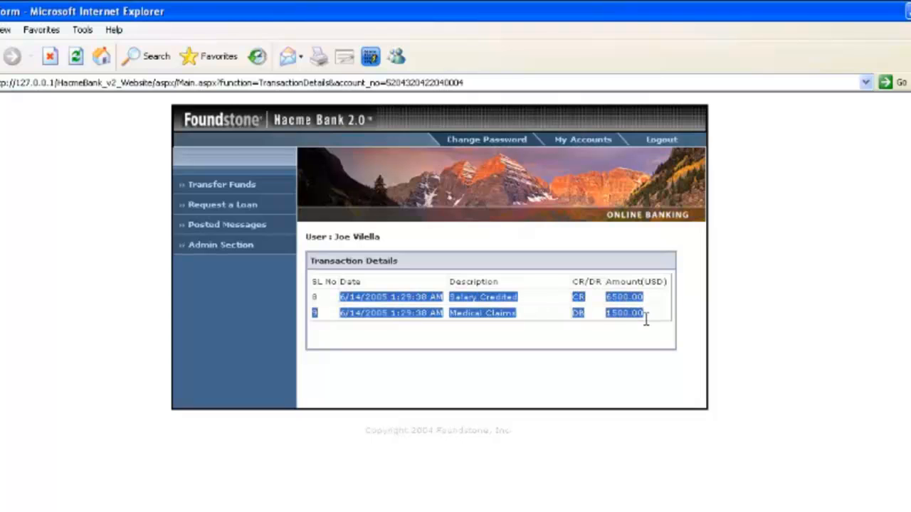
mouse_move(665, 317)
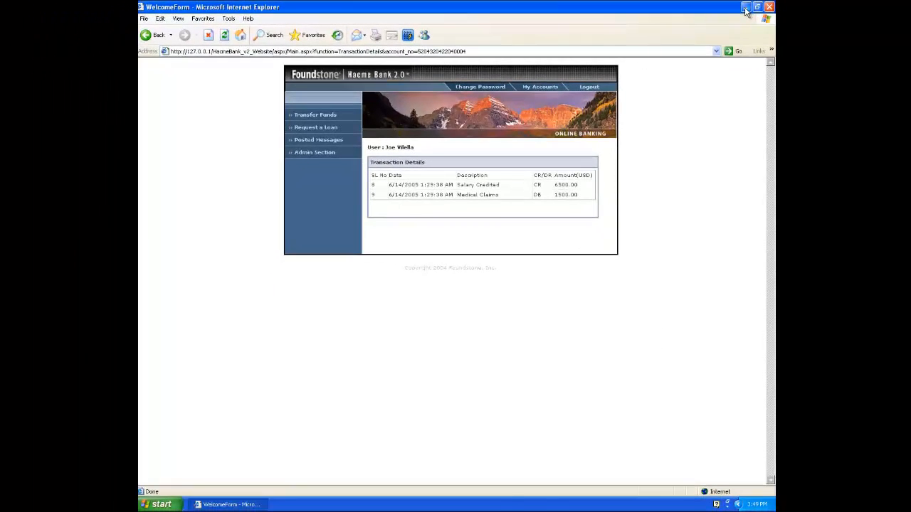
Step: Launch Firefox, load the Hacme Bank login.aspx page, and enter username jm
click(745, 7)
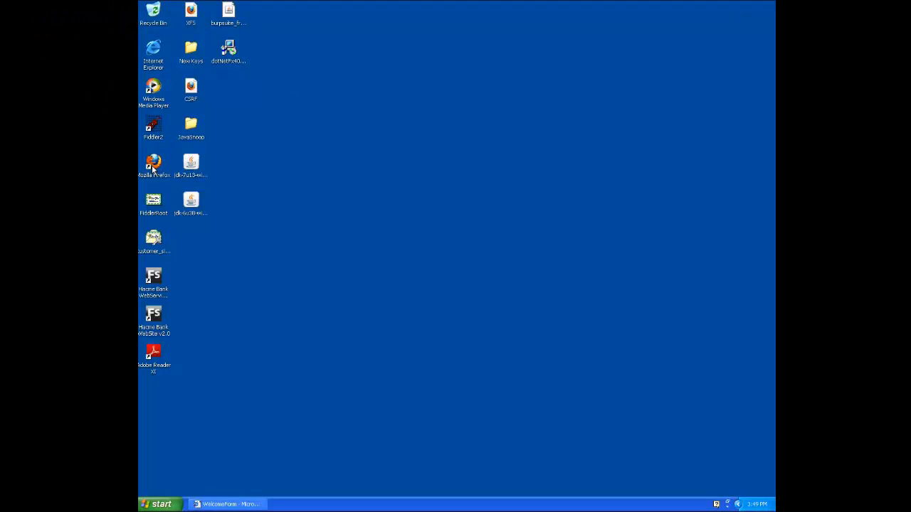
double_click(153, 162)
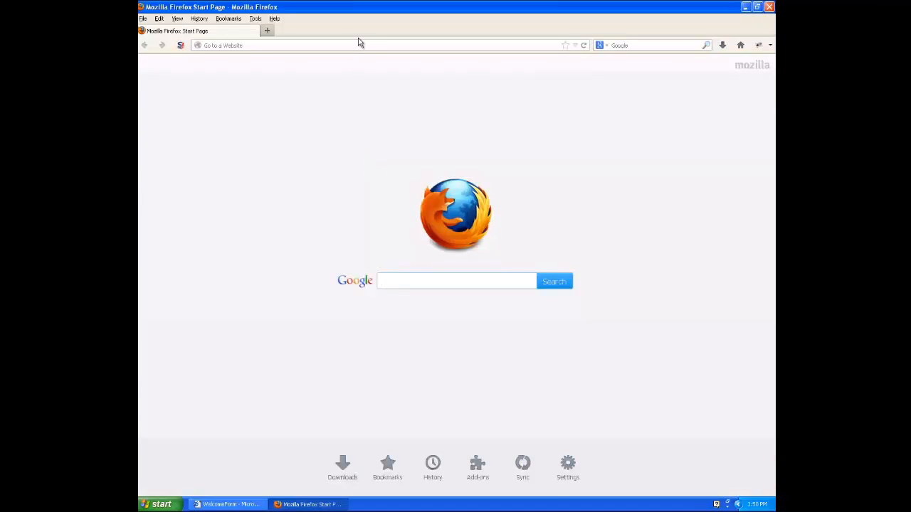
text(http://127.0.0.1/HacmeBank_v2_Website/aspx/login.aspx)
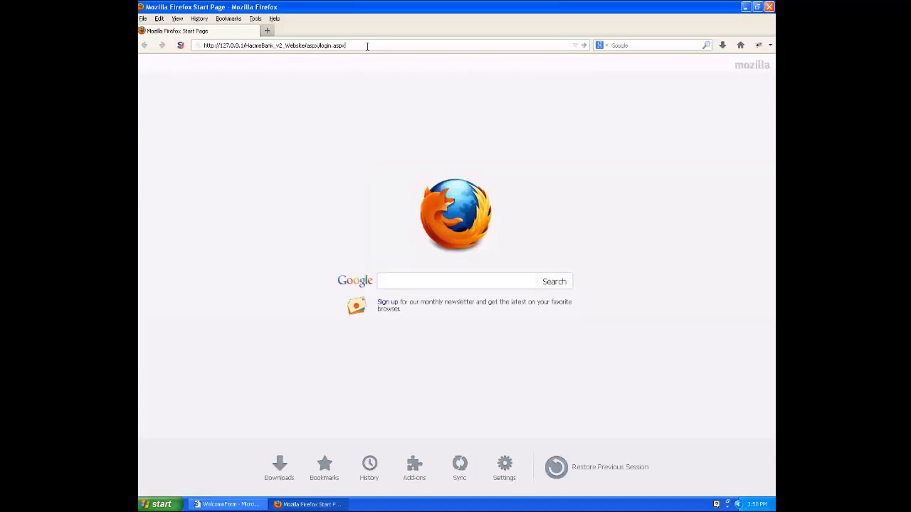
key(Return)
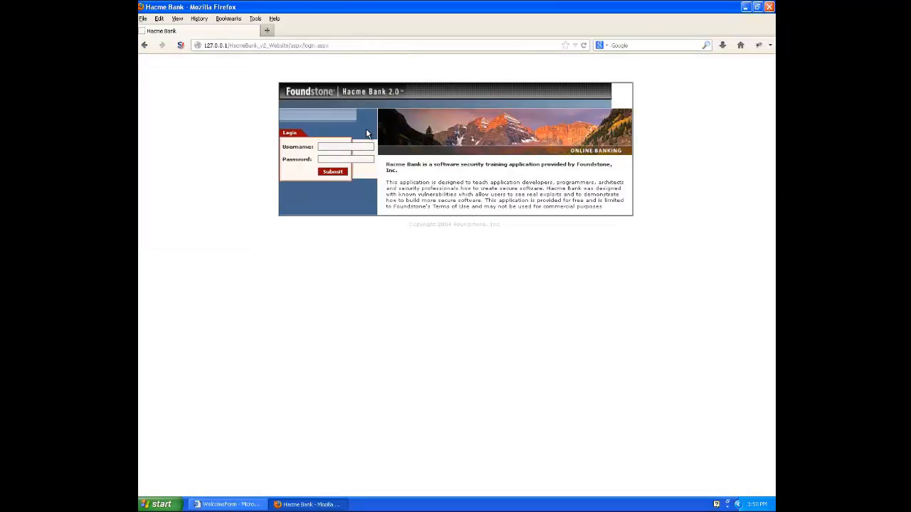
text(jm)
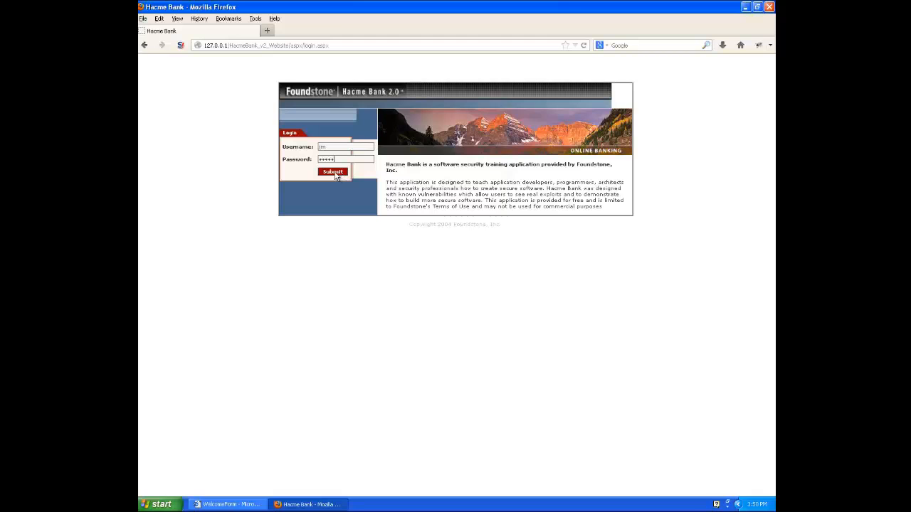
click(332, 171)
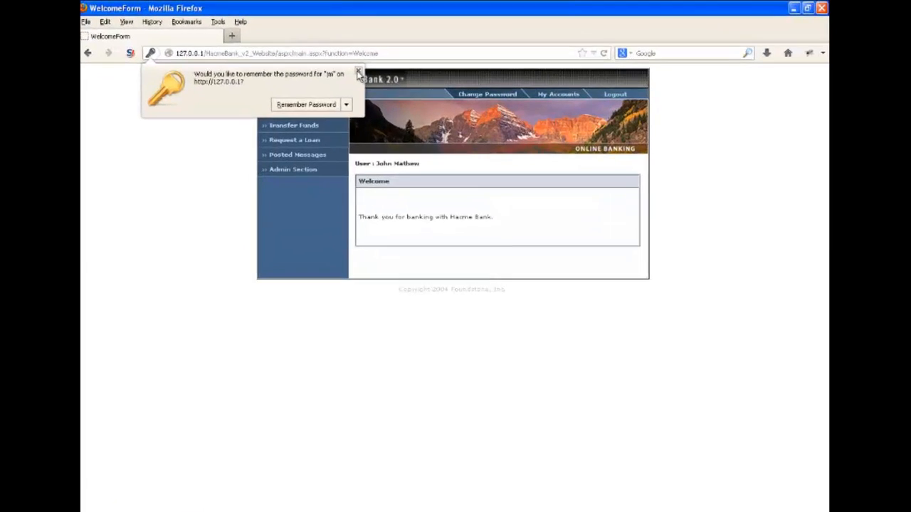
click(358, 73)
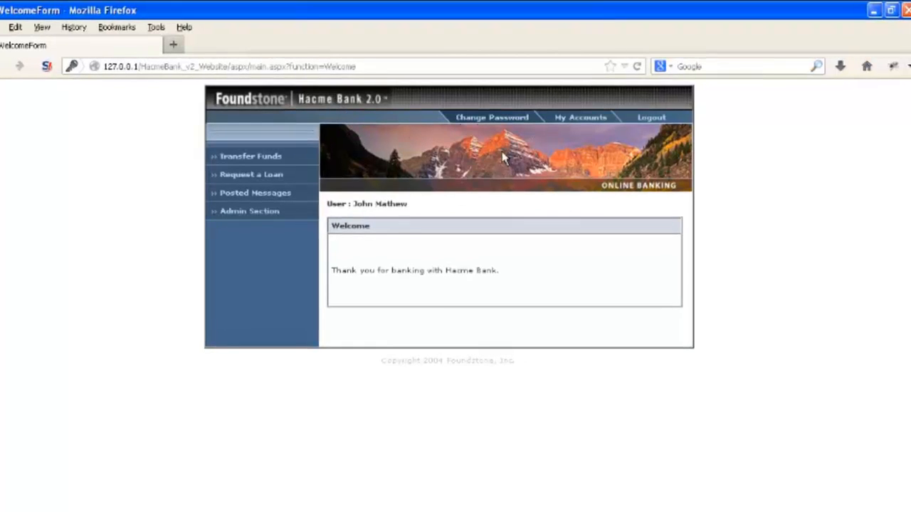
double_click(381, 204)
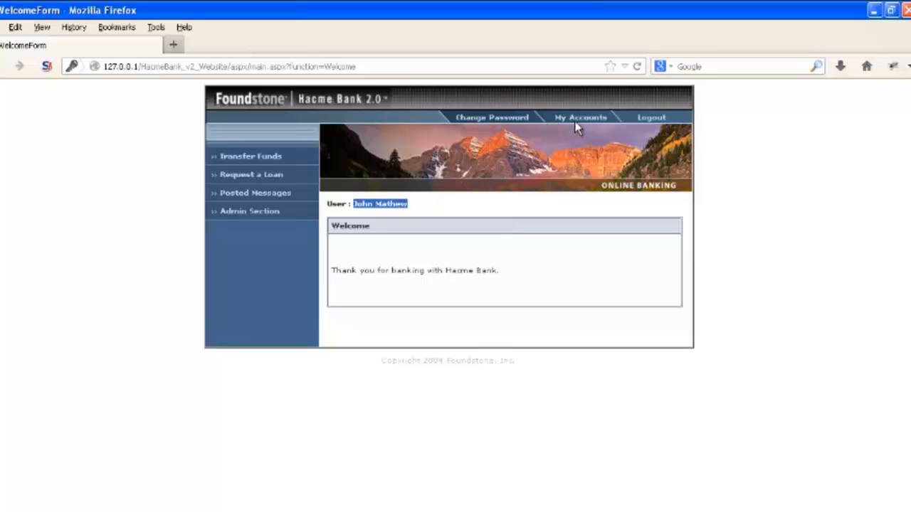
Step: Open My Accounts and view transactions for the account ending 0004
click(580, 117)
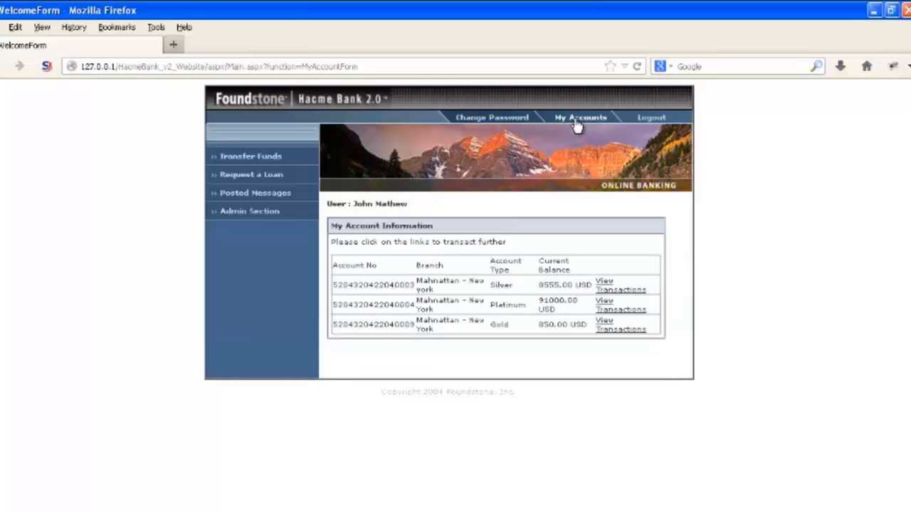
mouse_move(412, 305)
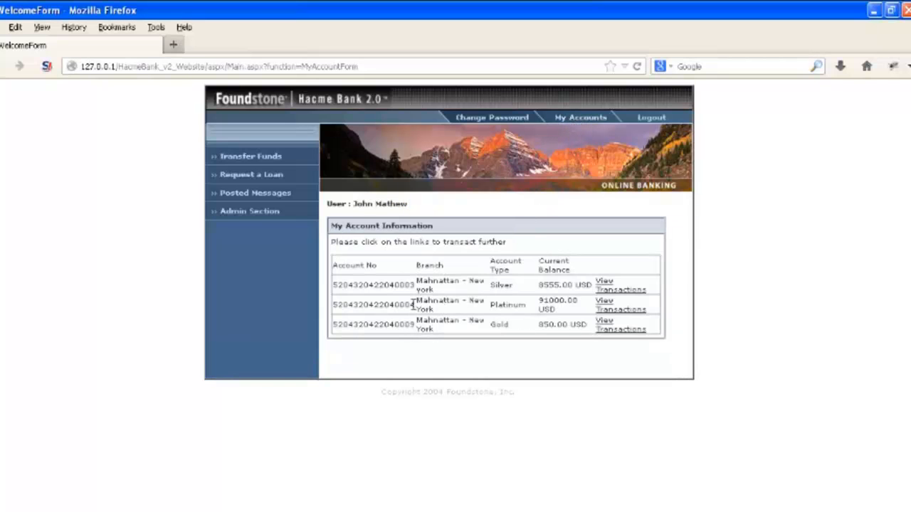
double_click(373, 305)
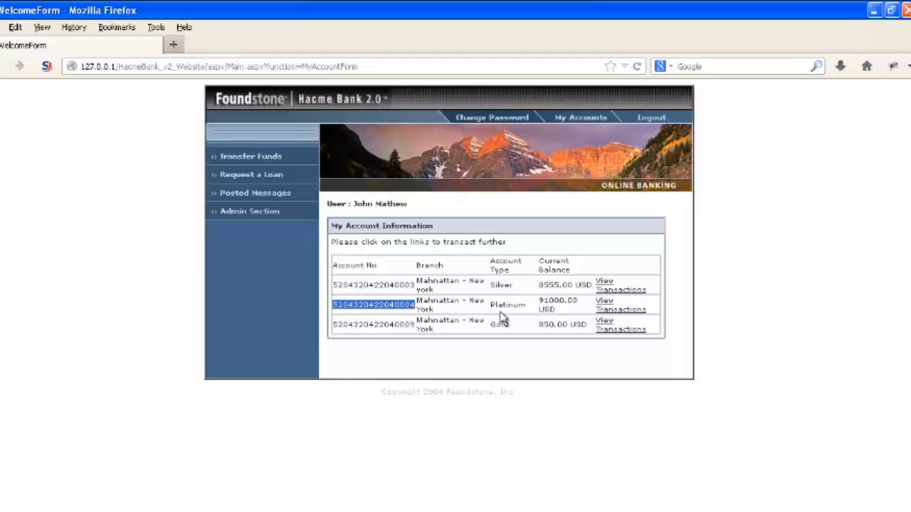
mouse_move(619, 309)
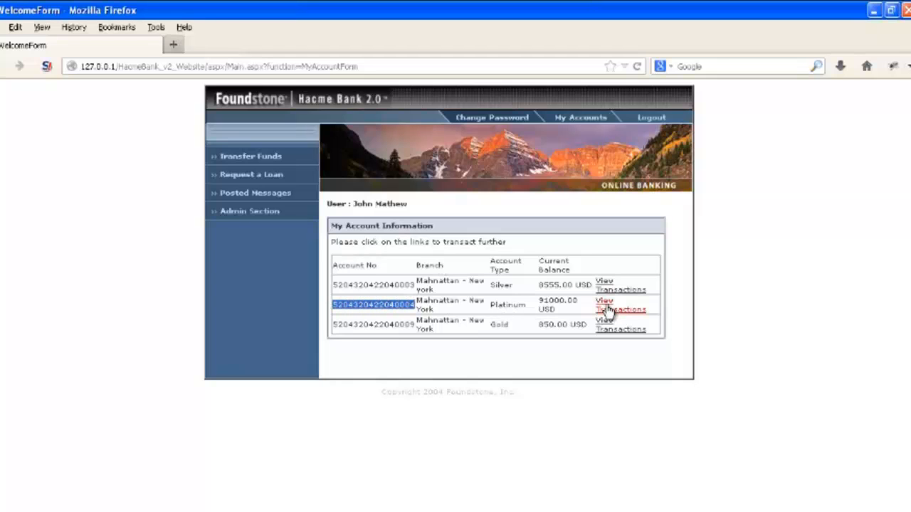
click(620, 305)
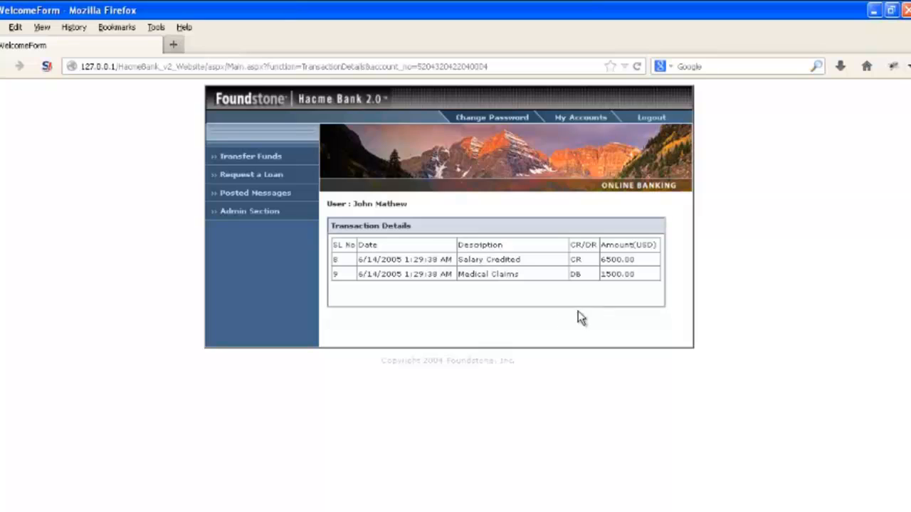
mouse_move(637, 281)
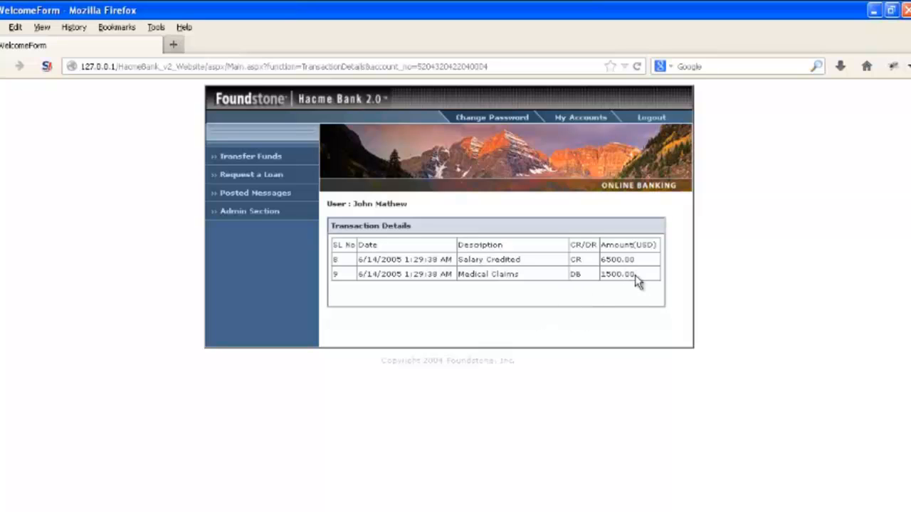